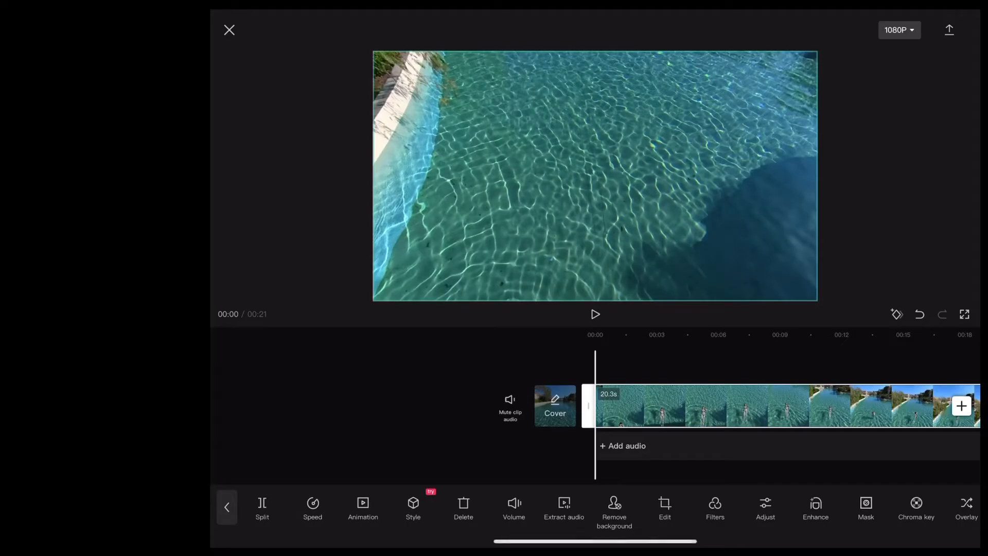
# Preview the pool footage briefly and pause it.
pyautogui.click(595, 314)
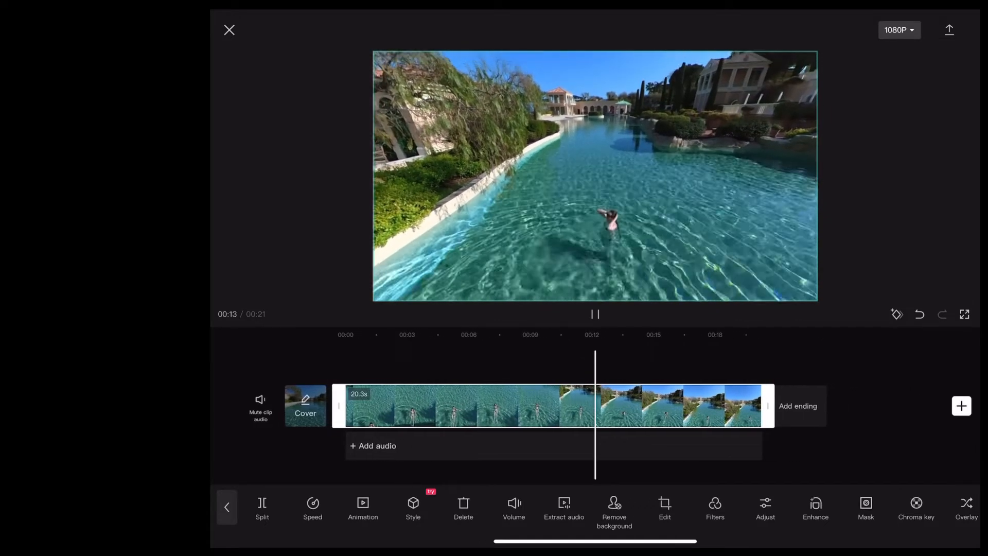
pyautogui.click(594, 314)
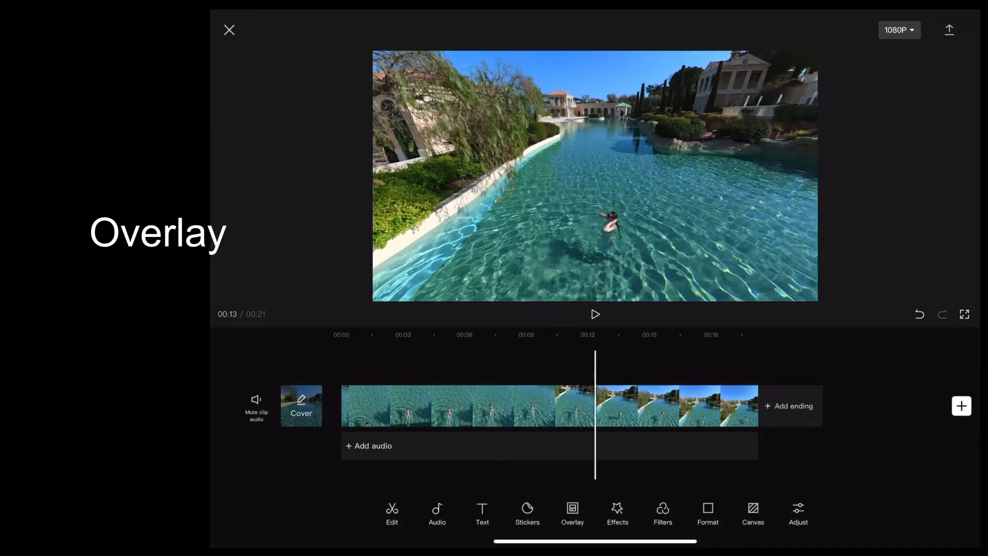
# Add a new overlay layer to hold the white frame.
pyautogui.click(572, 512)
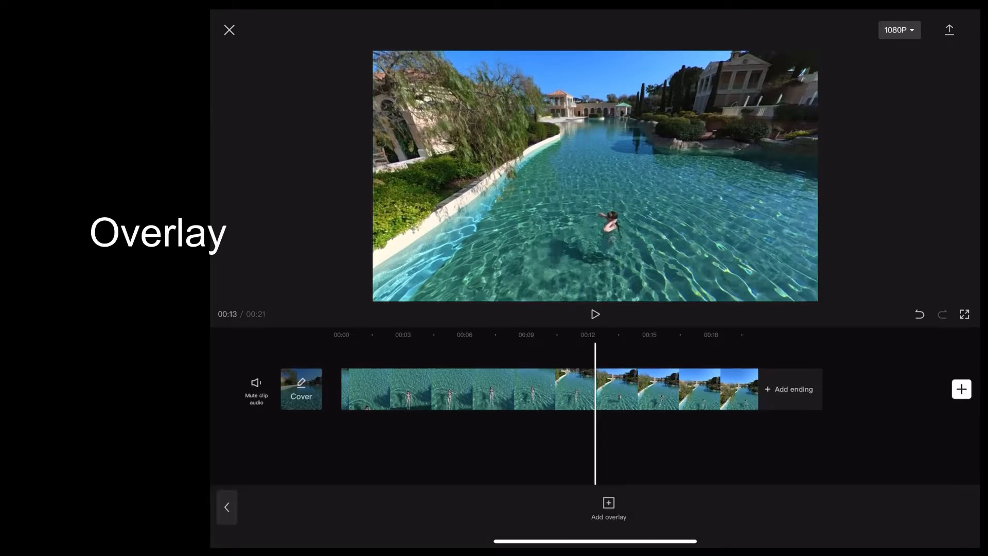
pyautogui.click(607, 508)
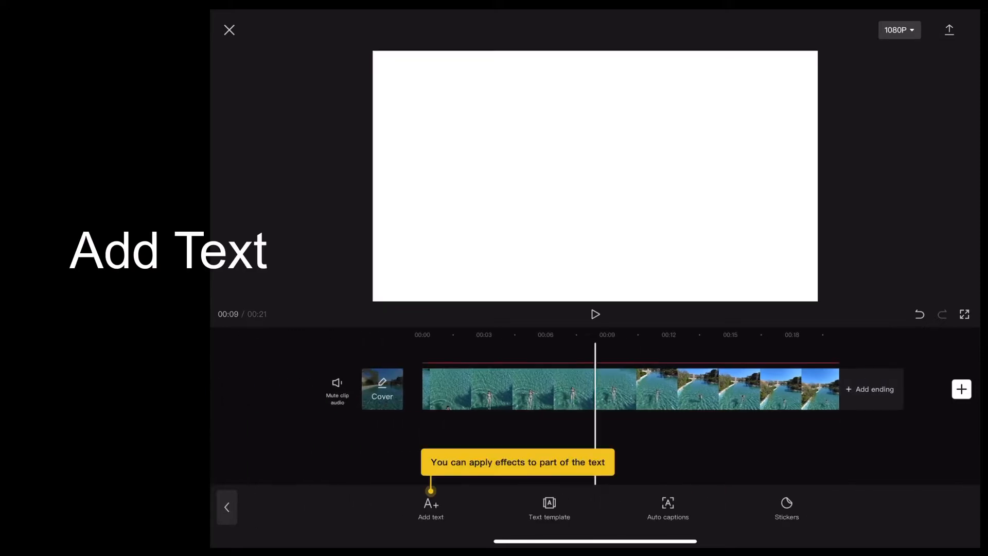
# Add a TEXT layer, choose a bold font and enlarge the box across the frame.
pyautogui.click(431, 507)
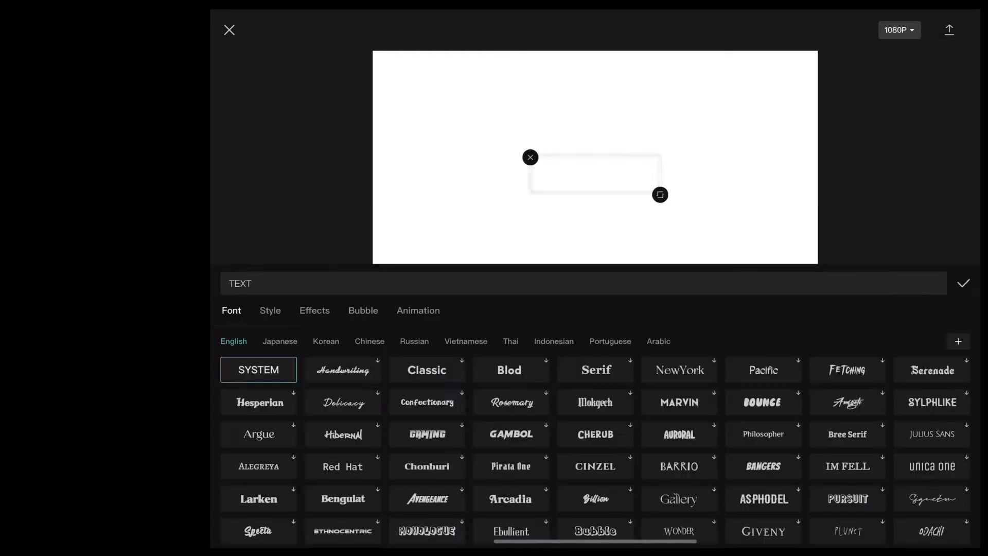
pyautogui.scroll(-3)
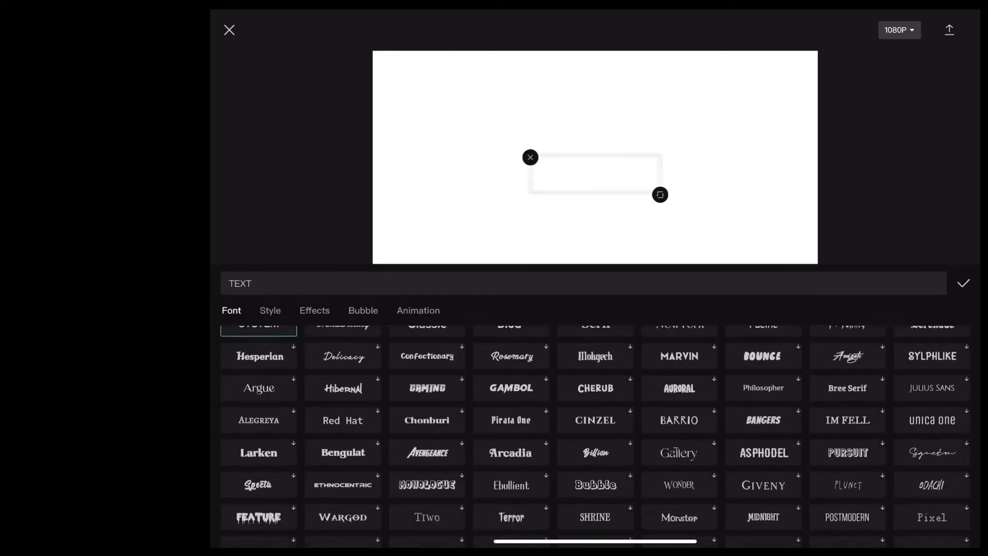
pyautogui.scroll(-3)
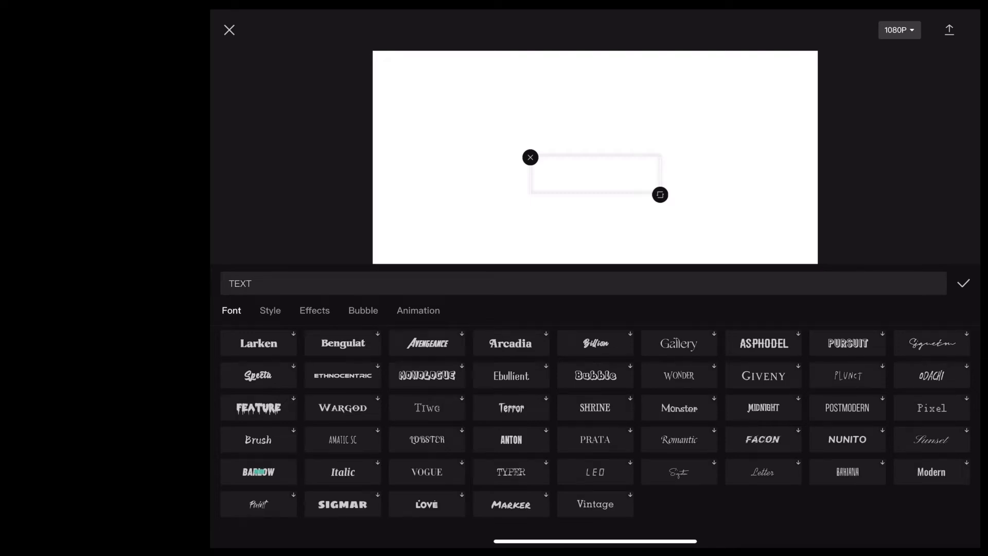
pyautogui.click(257, 471)
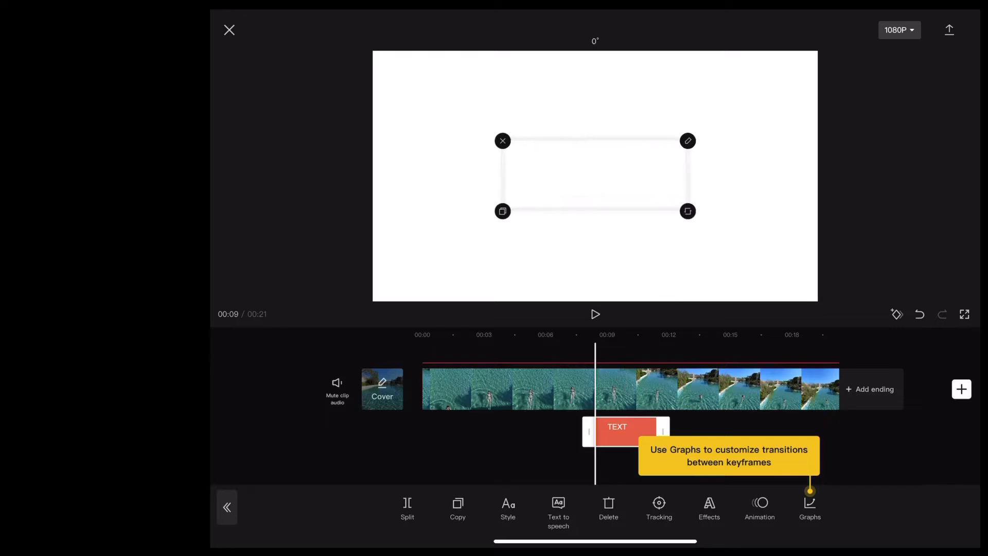
pyautogui.moveTo(688, 211); pyautogui.dragTo(802, 254)
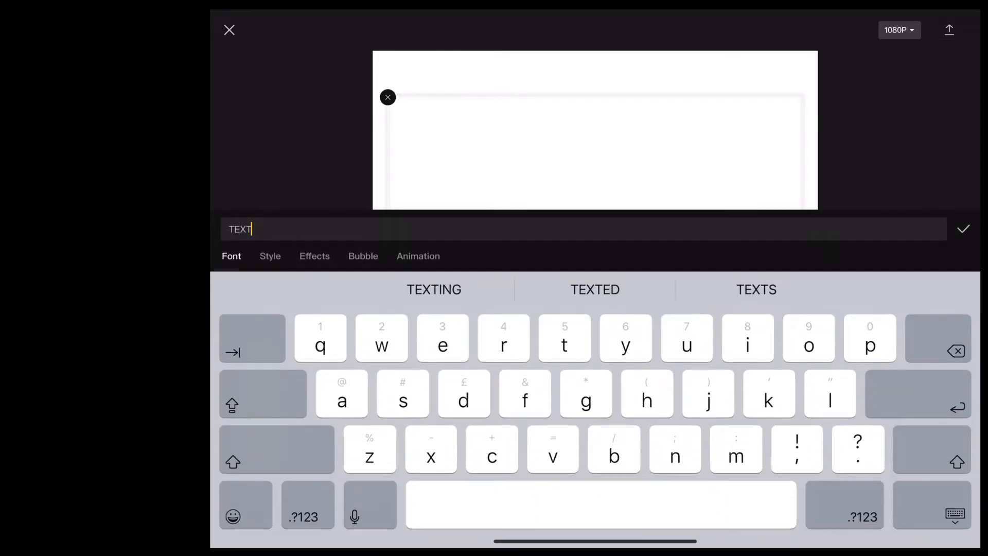
# Confirm the green TEXT on white and export the video.
pyautogui.click(270, 256)
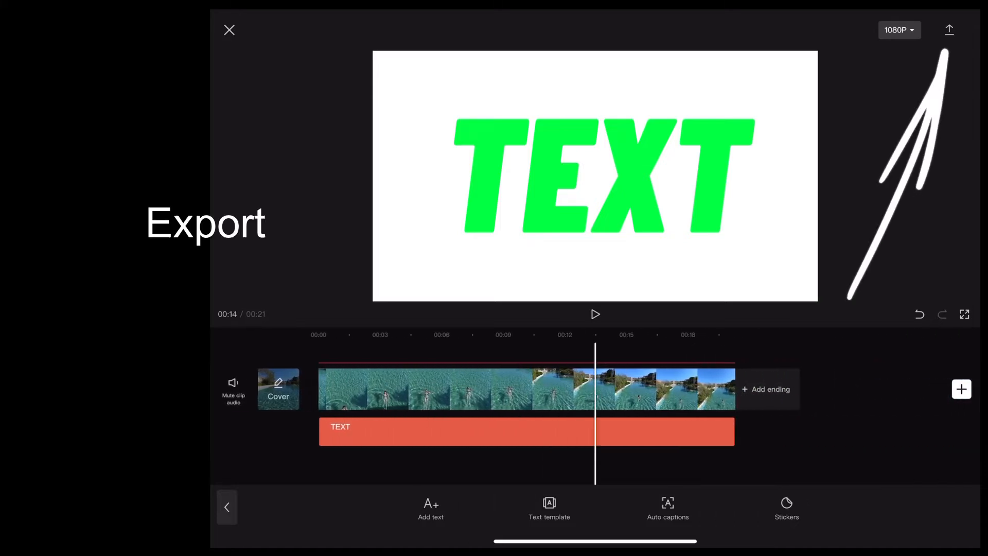
pyautogui.click(949, 30)
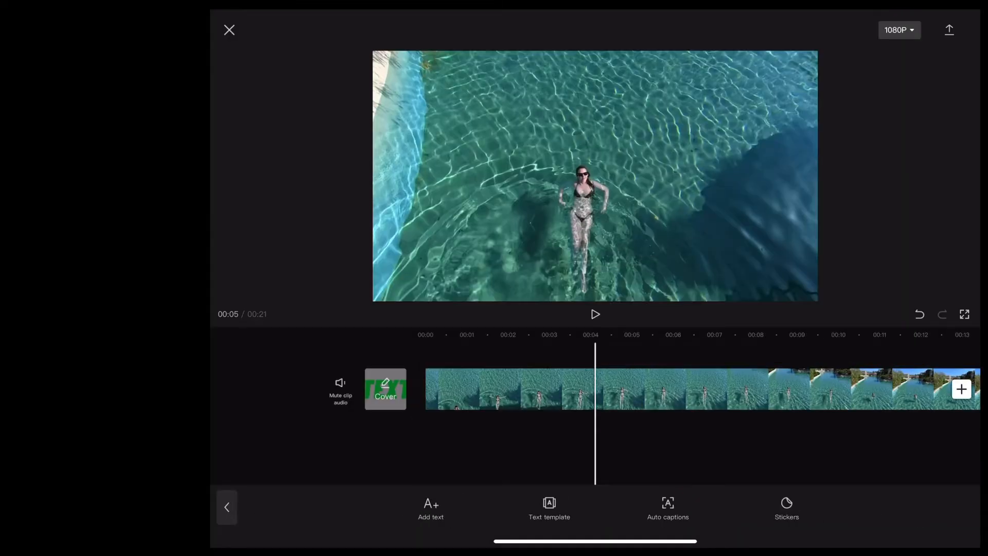
# Start adding the exported TEXT video as an overlay on the pool clip.
pyautogui.click(594, 314)
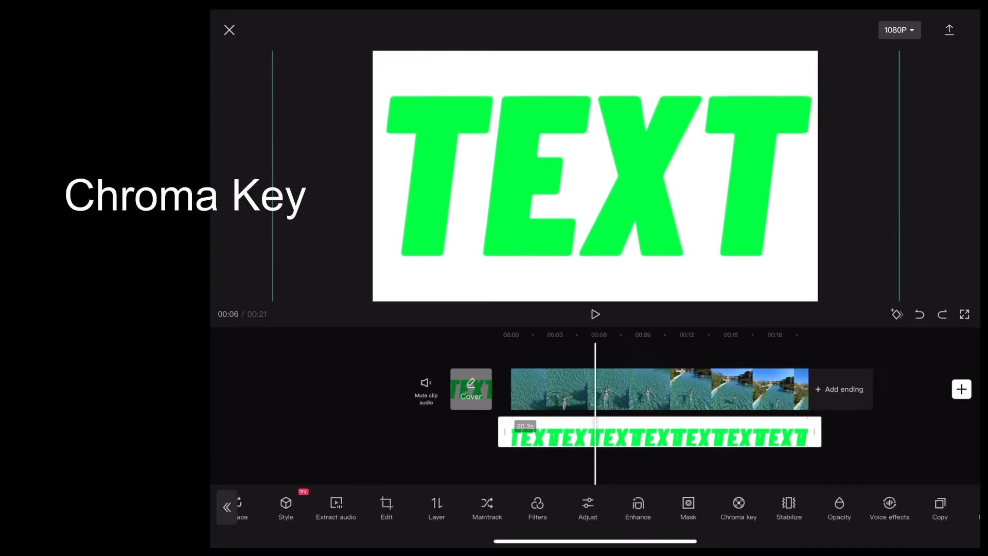
# Chroma-key out the green at intensity 85 so the pool shows through the letters.
pyautogui.click(737, 507)
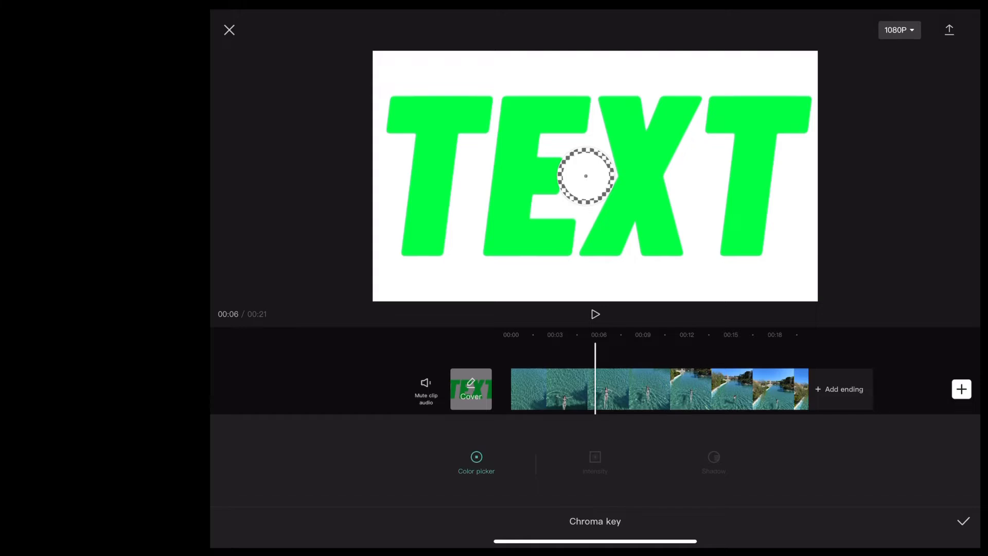
pyautogui.click(594, 461)
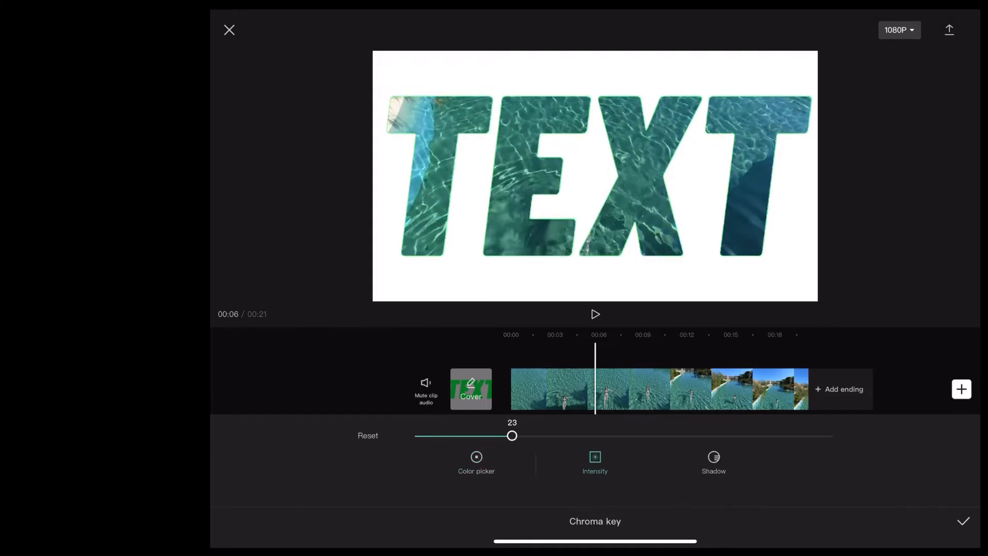
pyautogui.moveTo(512, 435); pyautogui.dragTo(771, 435)
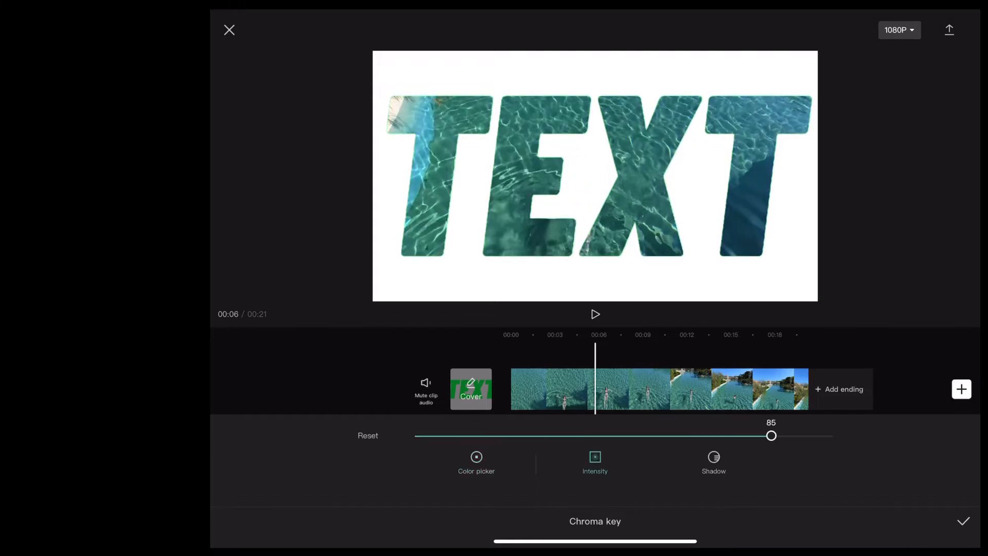
pyautogui.click(963, 520)
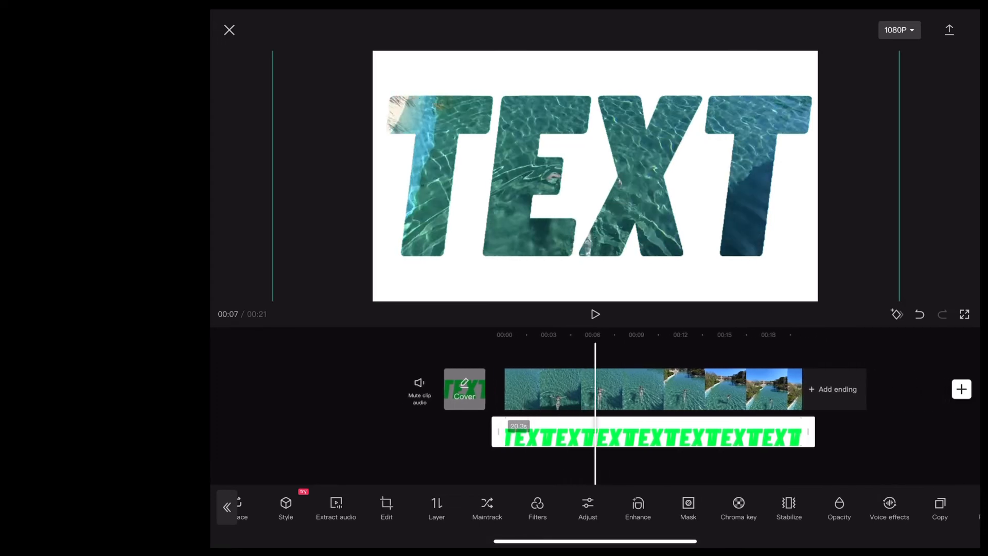
# Keyframe the TEXT overlay to zoom in and play back the animation.
pyautogui.click(594, 314)
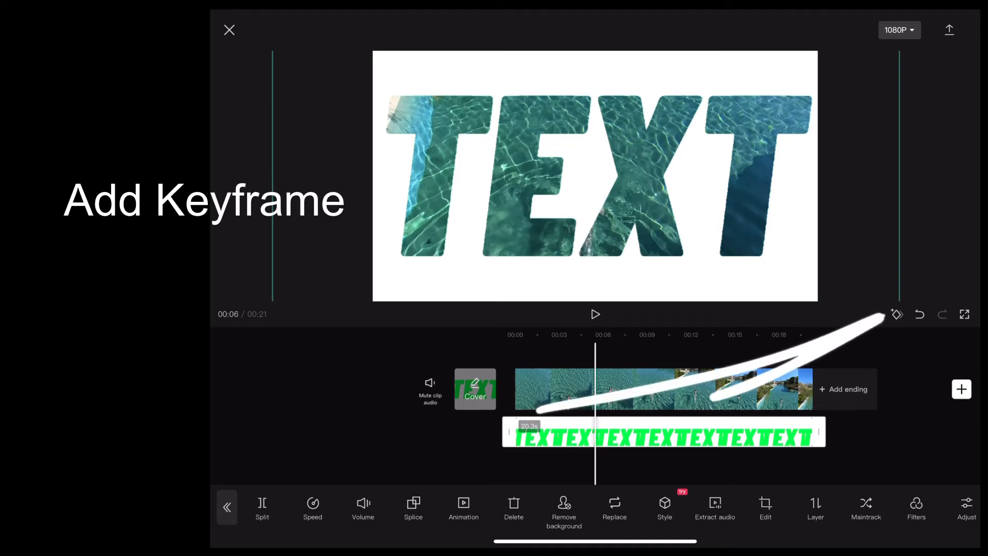
pyautogui.click(897, 314)
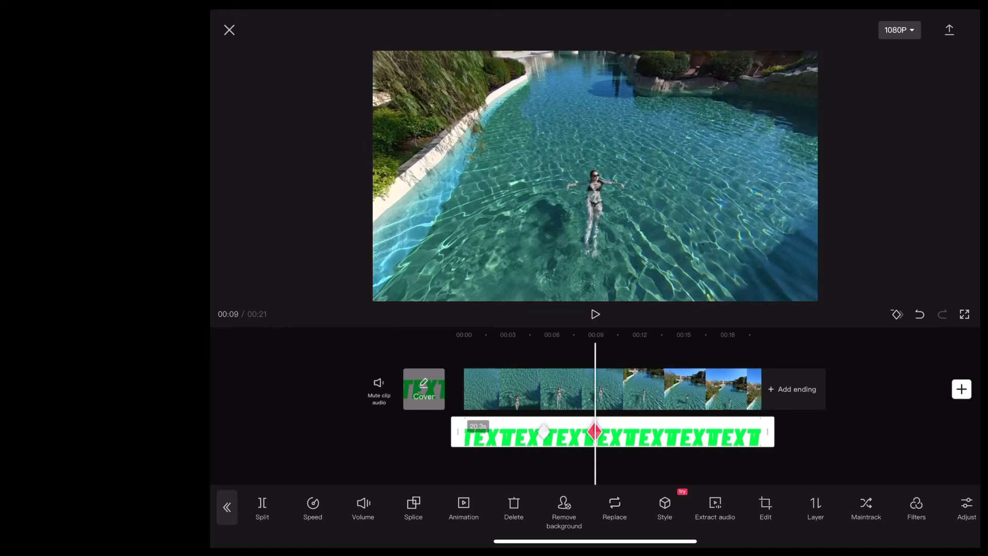
pyautogui.click(594, 314)
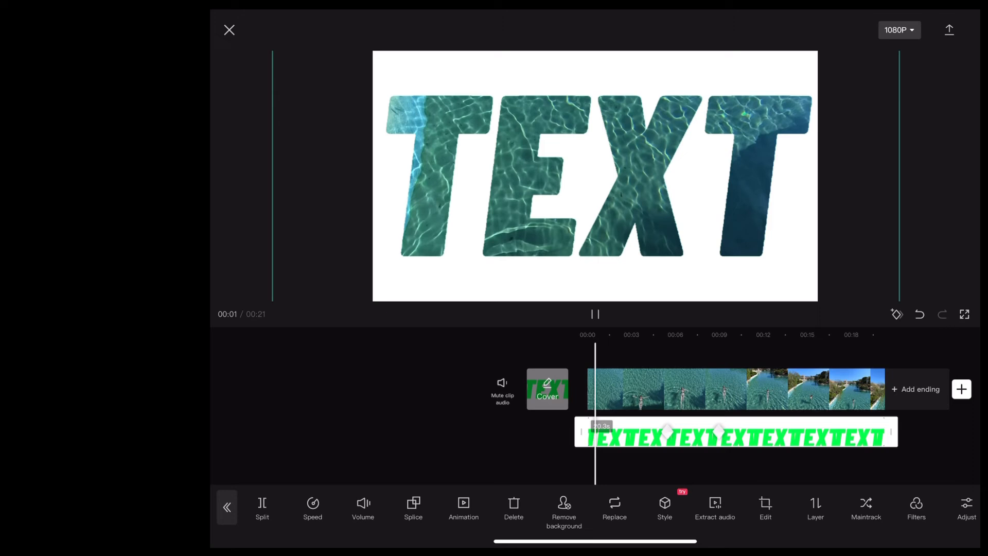